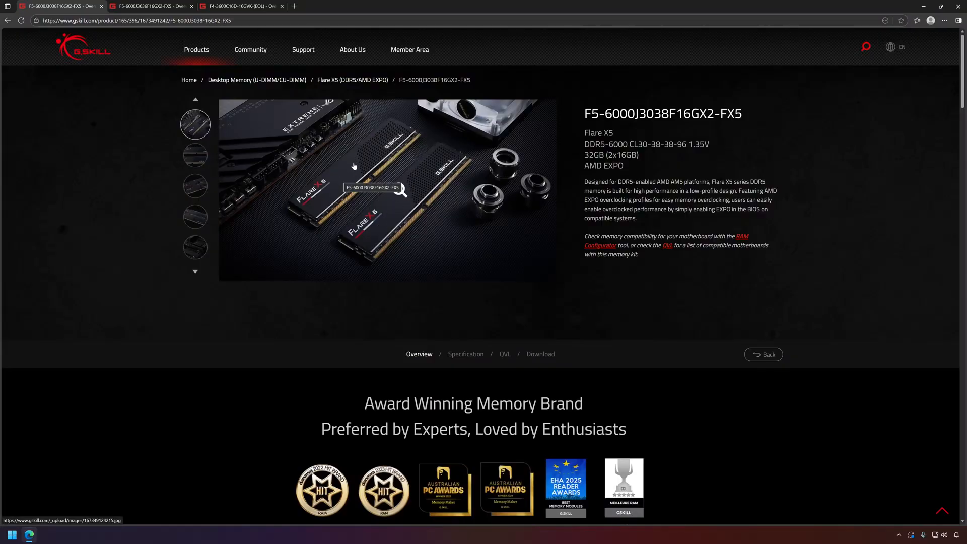
mouse_move(411, 195)
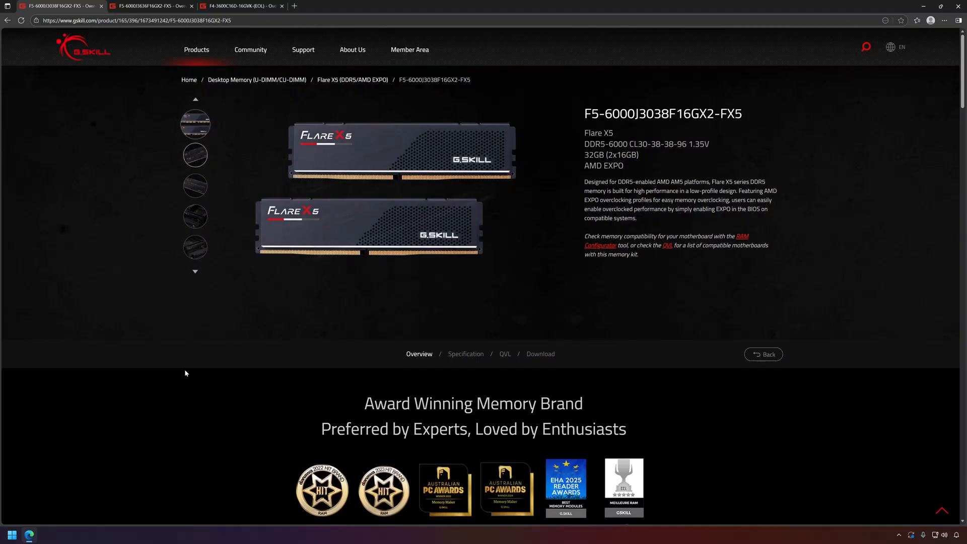
Browse the F5-6000J3038F16GX2-FX5 photos: angled sticks and motherboard installation shots.
left_click(195, 124)
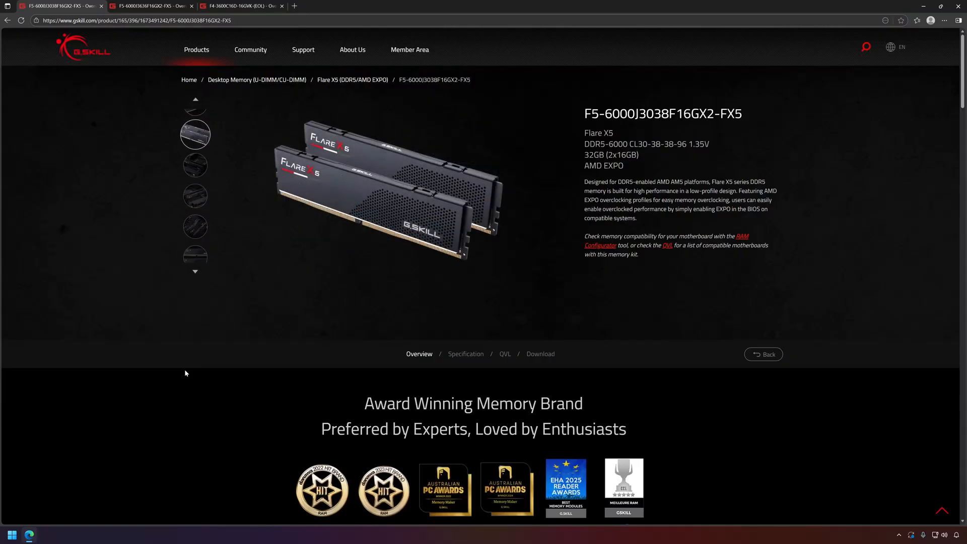
left_click(195, 100)
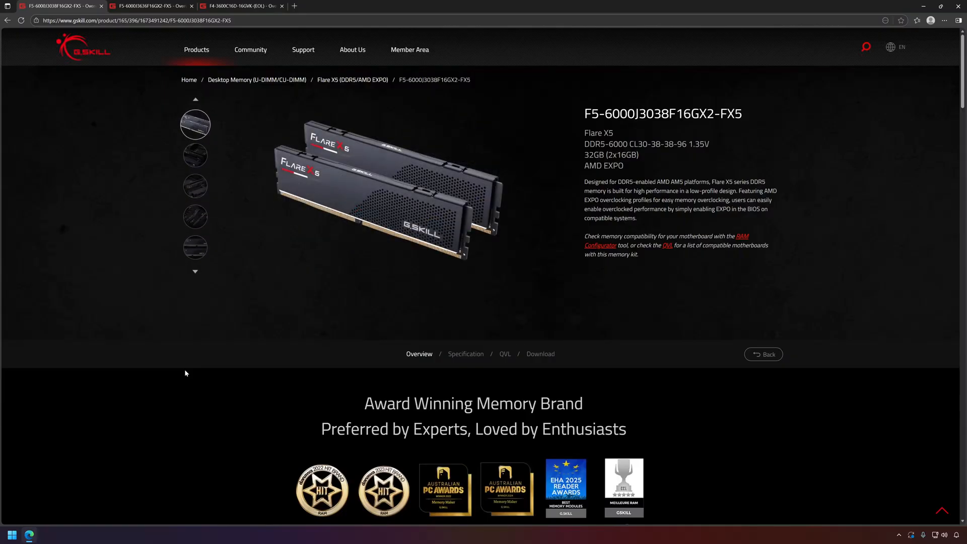
left_click(195, 123)
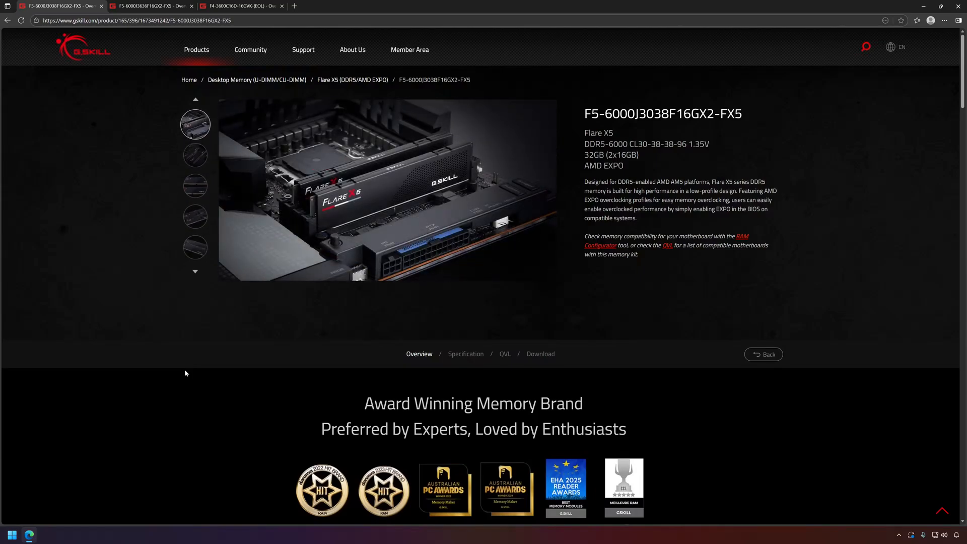
left_click(195, 155)
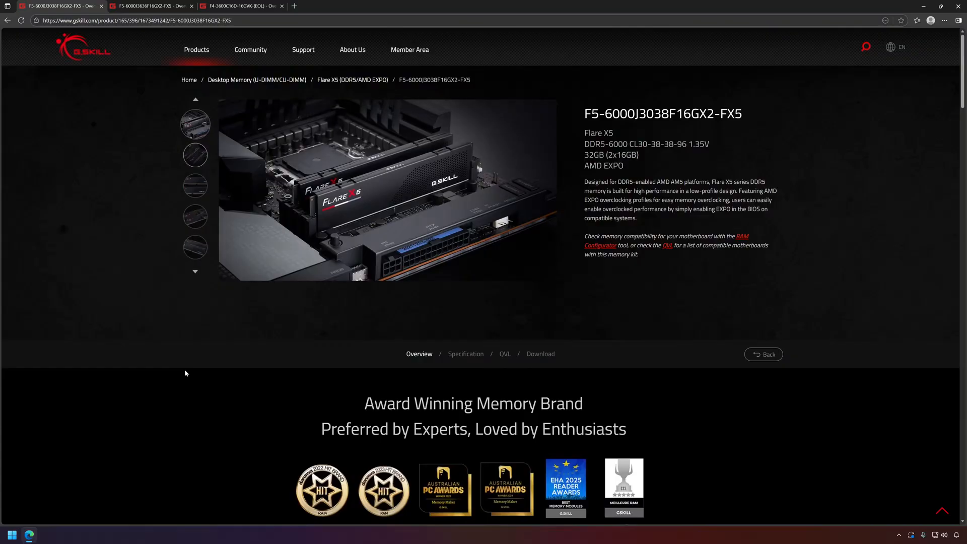
Revisit the angled and motherboard photos, then bring up the F5-6000J3636F16GX2-FX5 page.
left_click(195, 124)
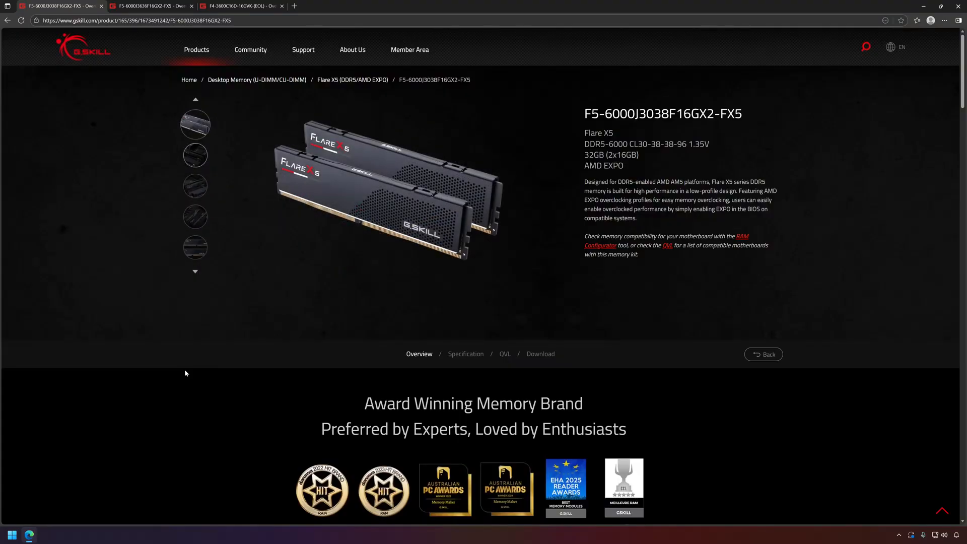
left_click(195, 124)
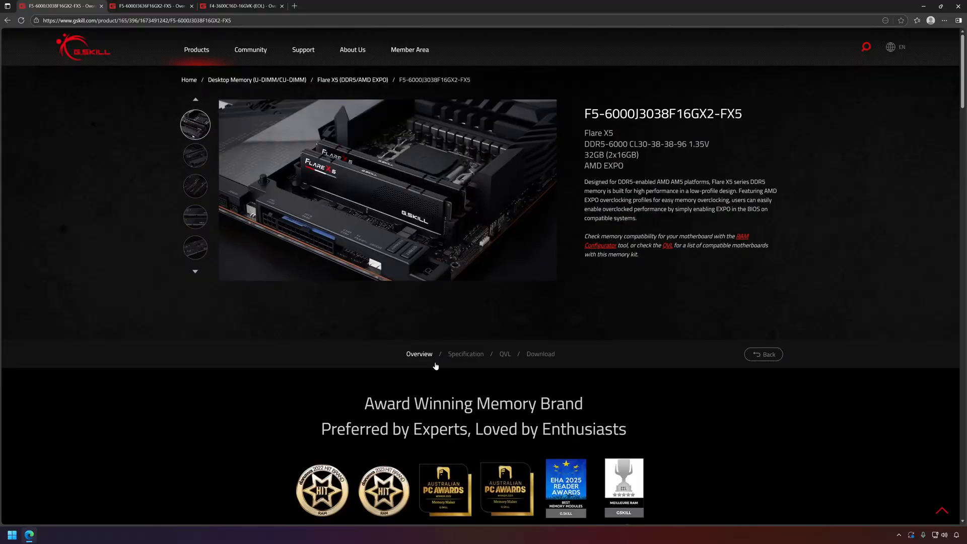
left_click(195, 139)
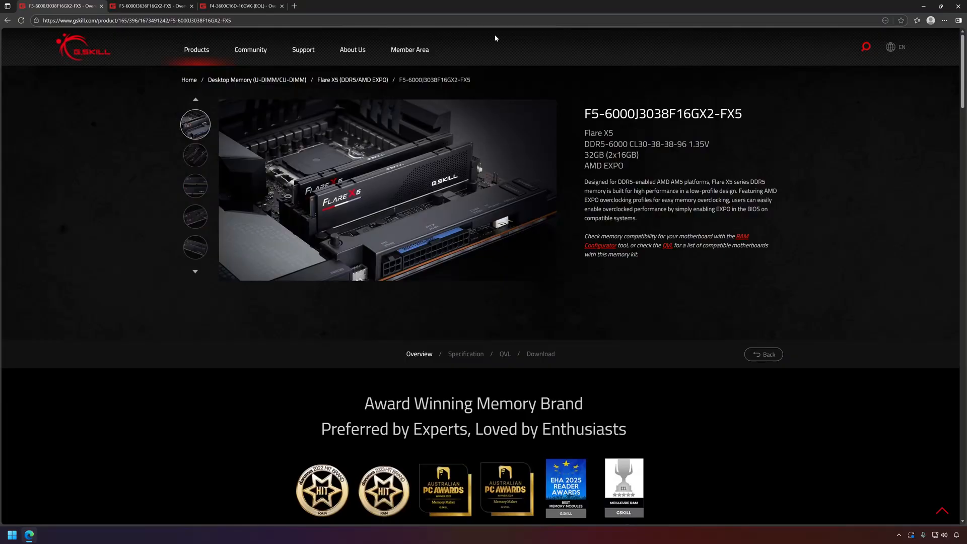
left_click(151, 5)
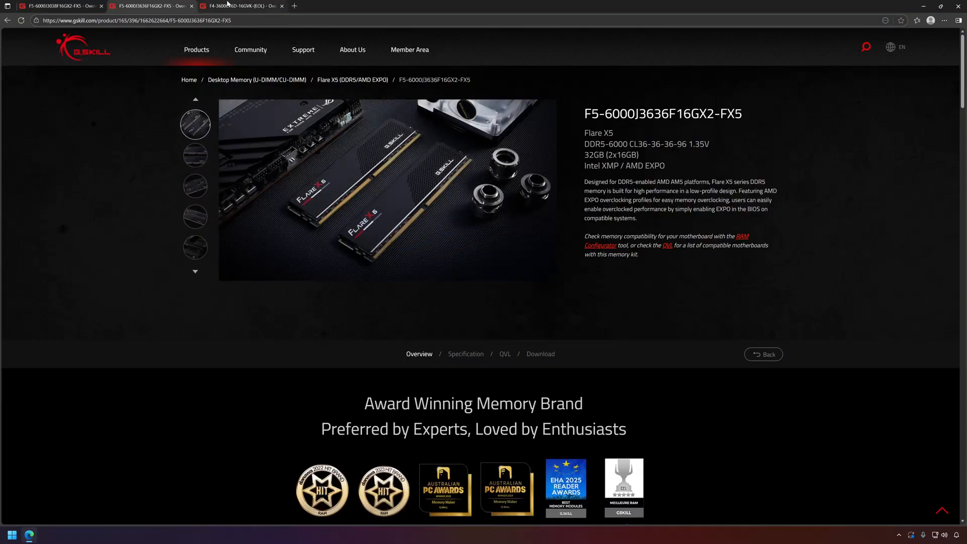
View the Ripjaws V single-stick, front and angled photos, then return to the Flare X5 page.
left_click(241, 6)
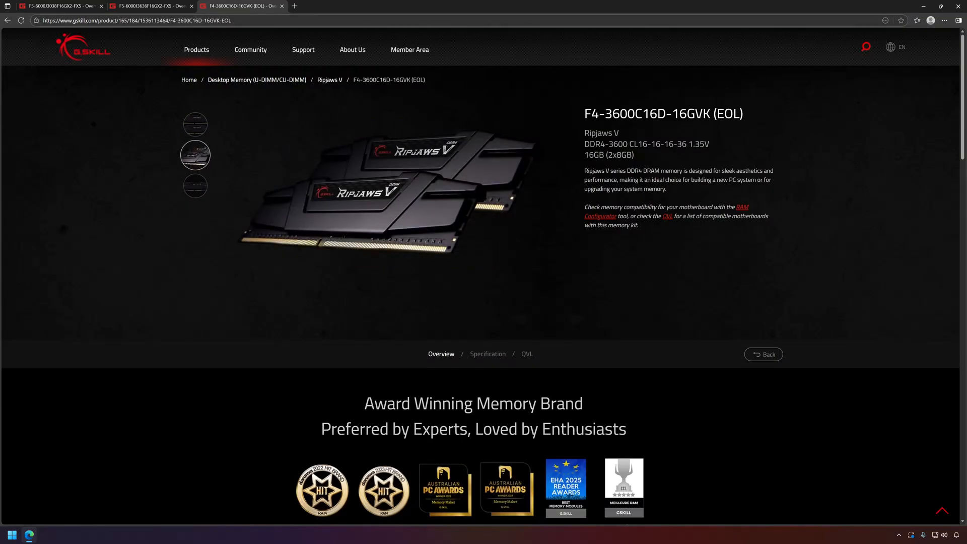
left_click(195, 186)
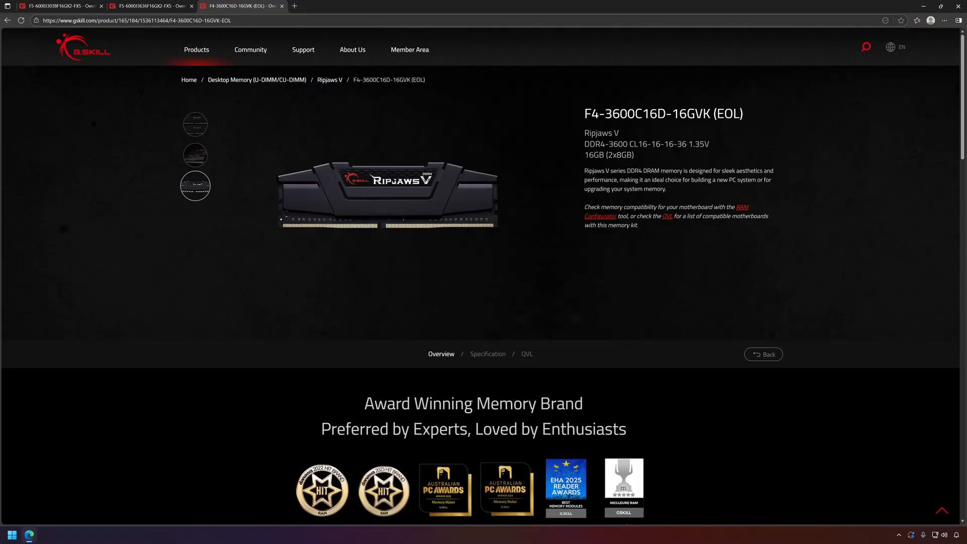
left_click(195, 155)
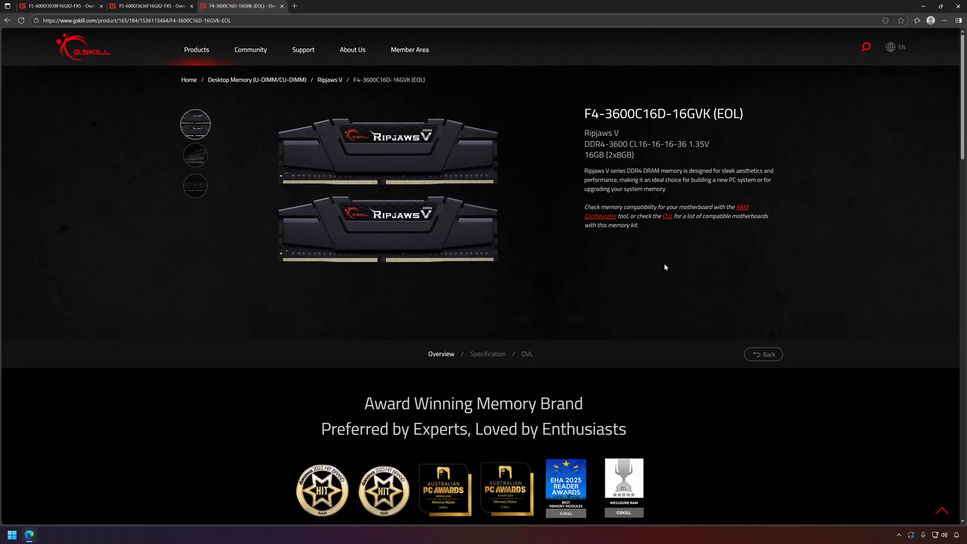
left_click(195, 154)
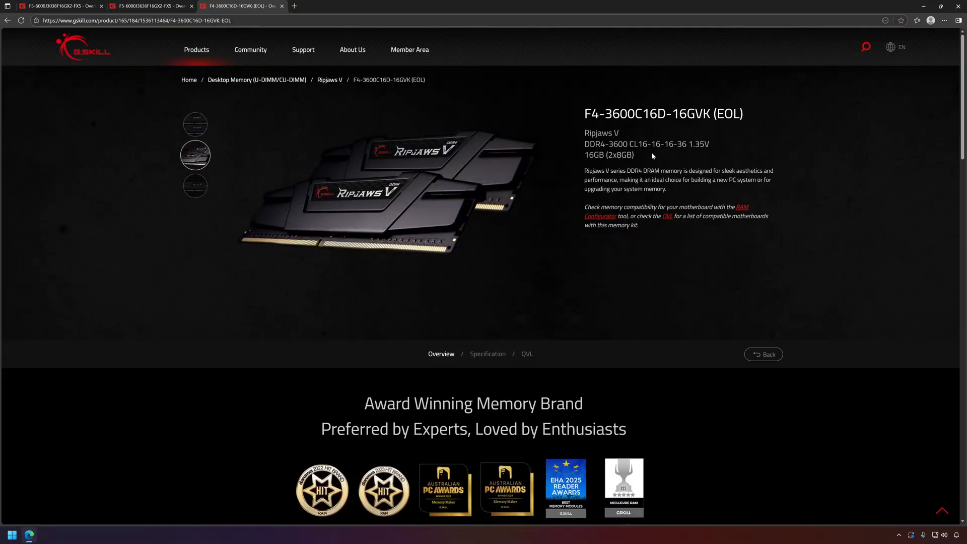
mouse_move(681, 167)
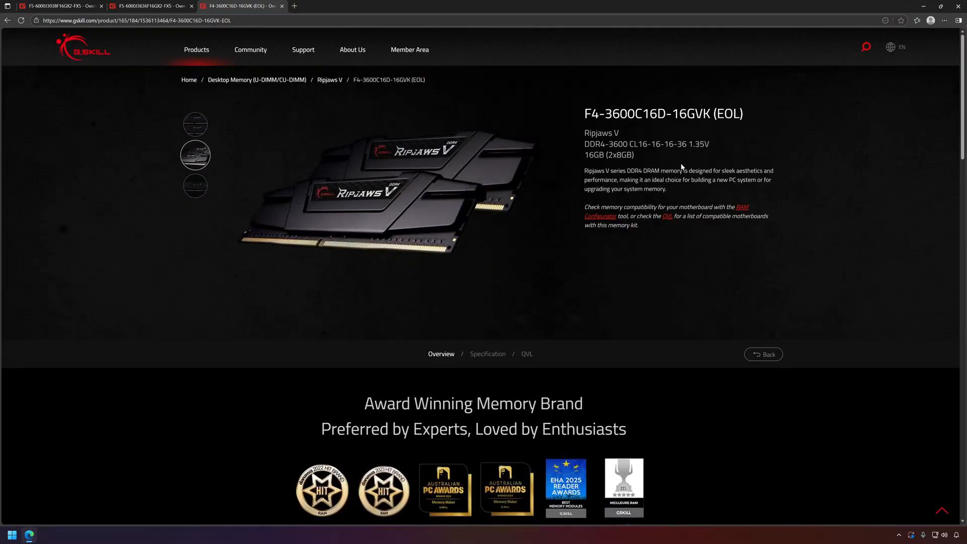
left_click(195, 186)
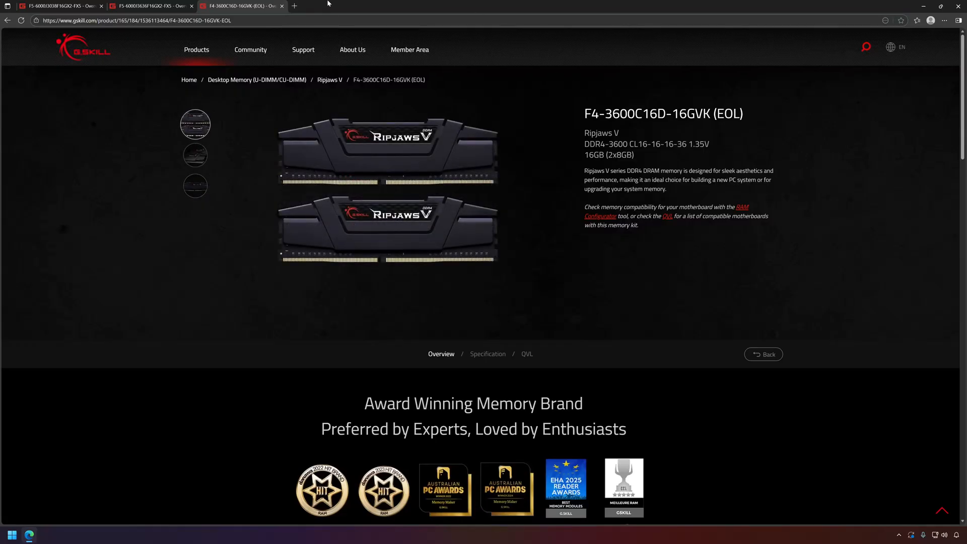
left_click(59, 6)
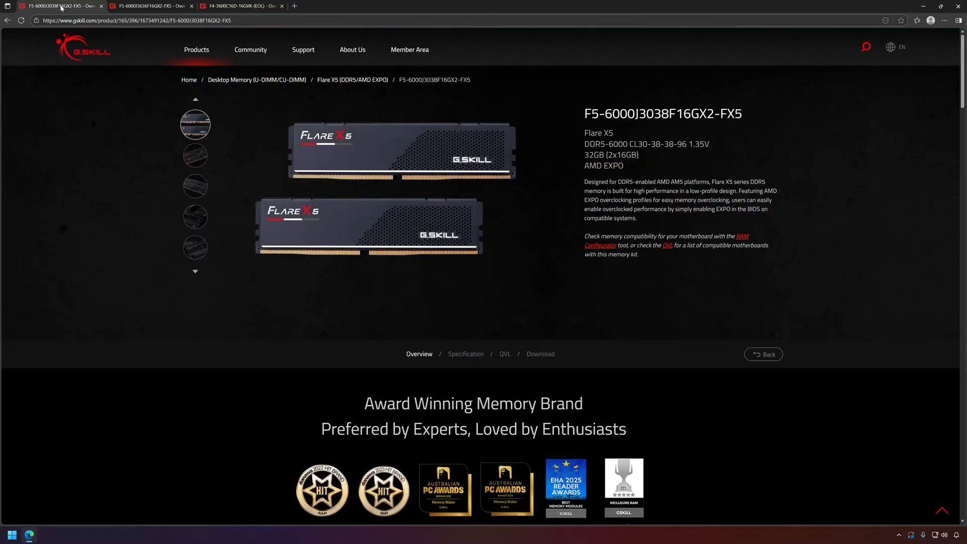
Cycle through the Flare X5 motherboard, water-cooling desk, front and angled photos.
left_click(195, 149)
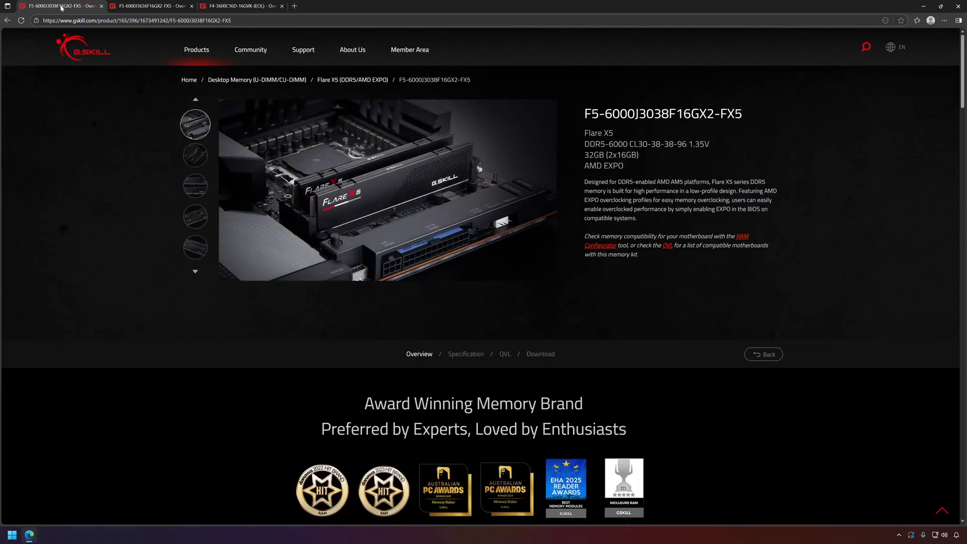
left_click(195, 150)
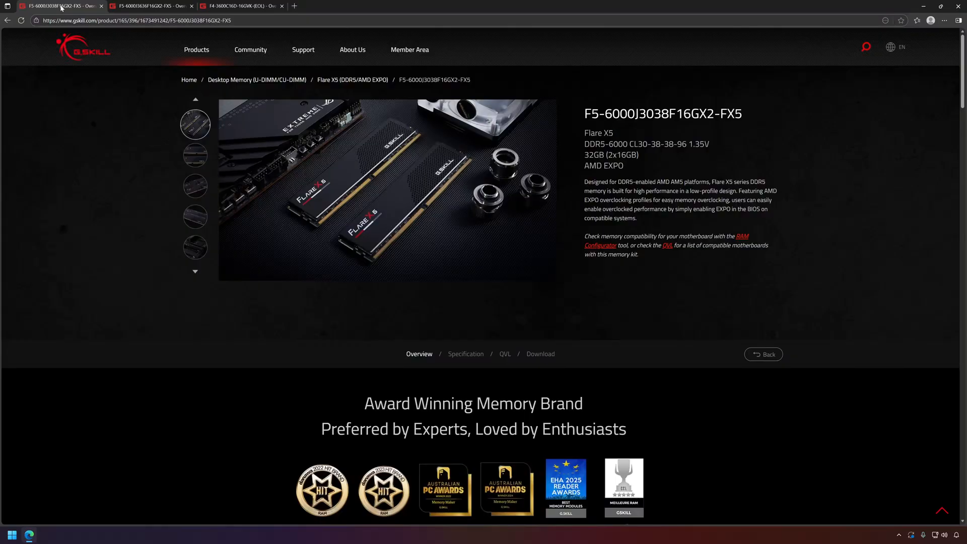
left_click(195, 155)
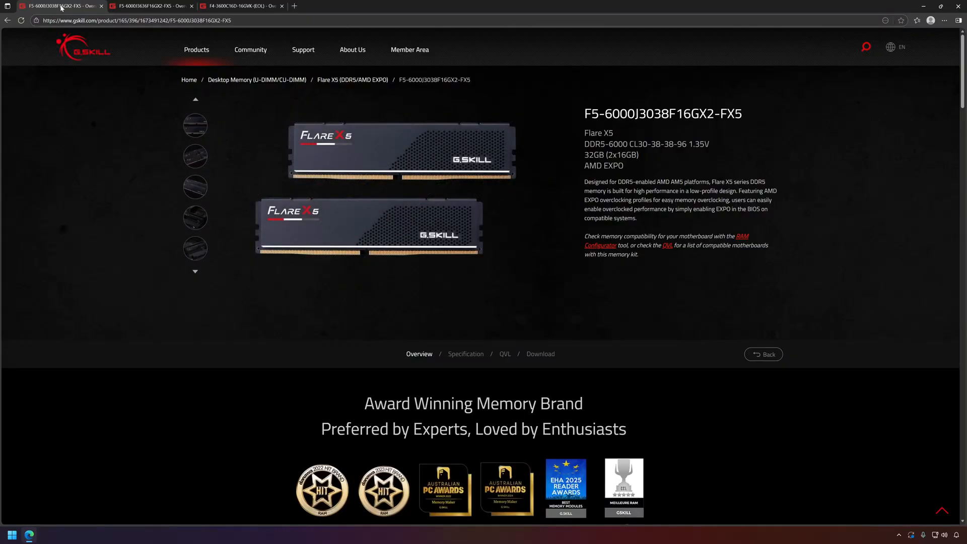
left_click(195, 126)
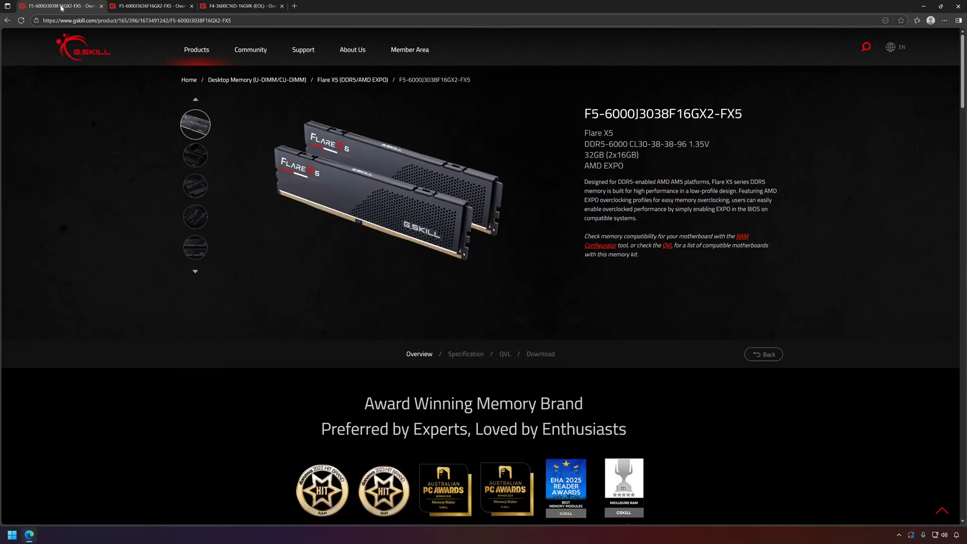
left_click(195, 152)
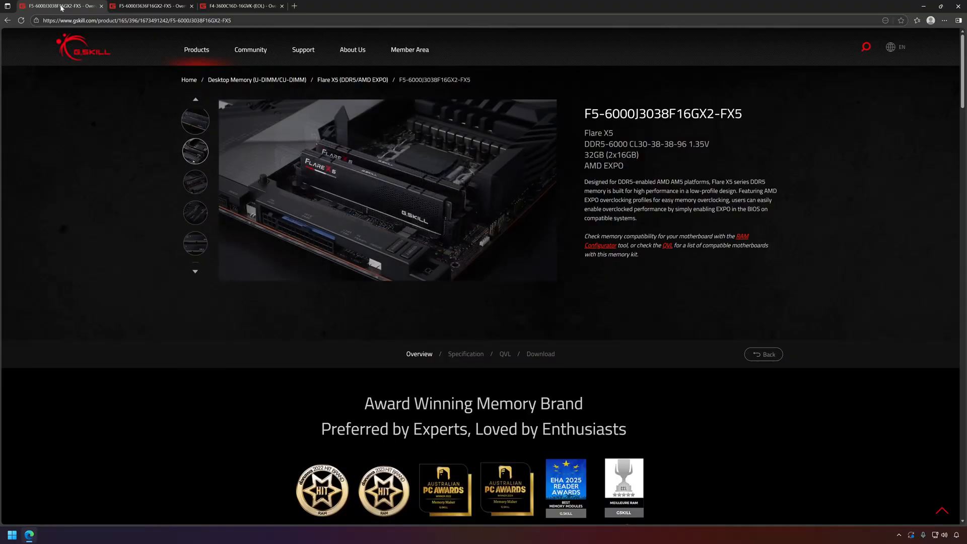
left_click(195, 124)
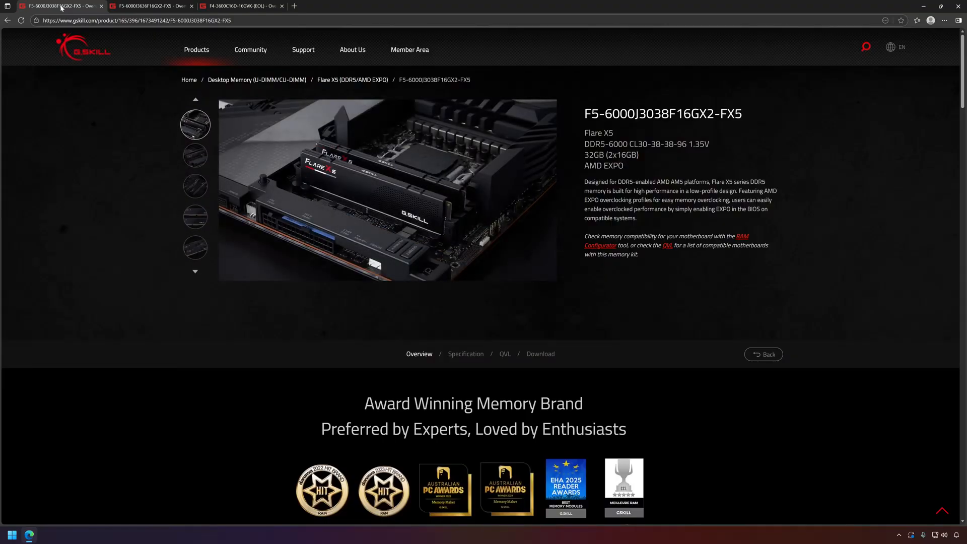